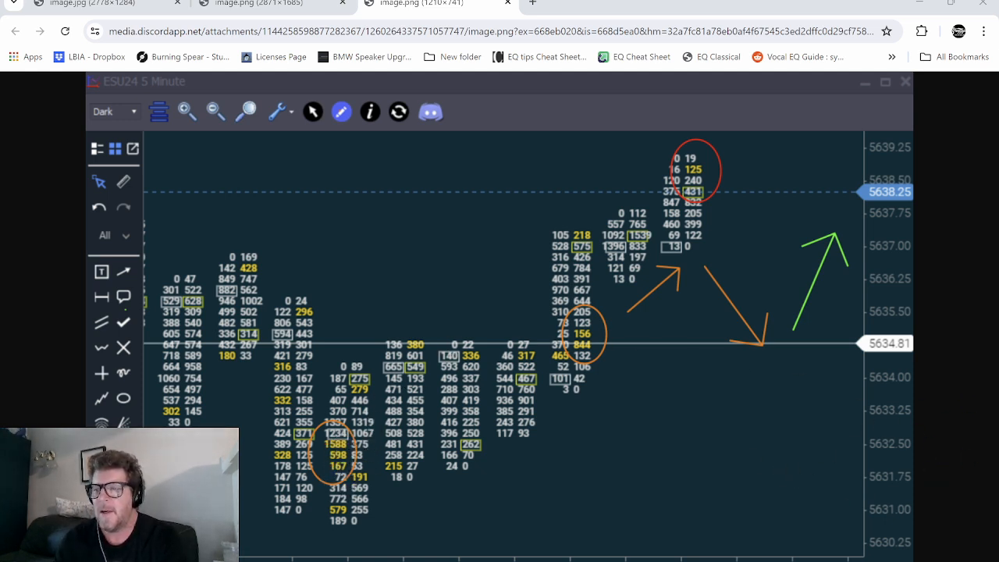
{"action": "mouse_move", "coordinate": [663, 406]}
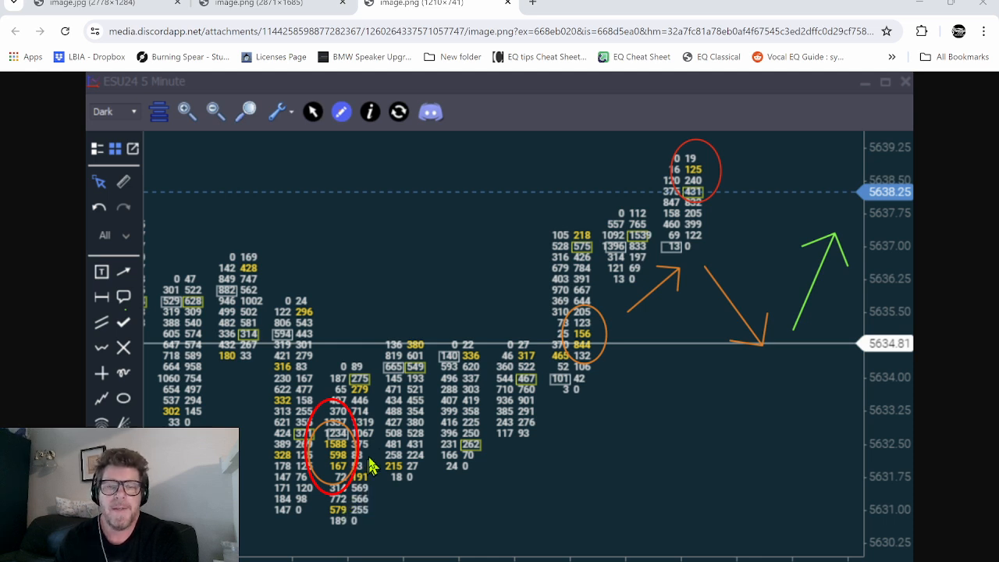
{"action": "mouse_move", "coordinate": [589, 355]}
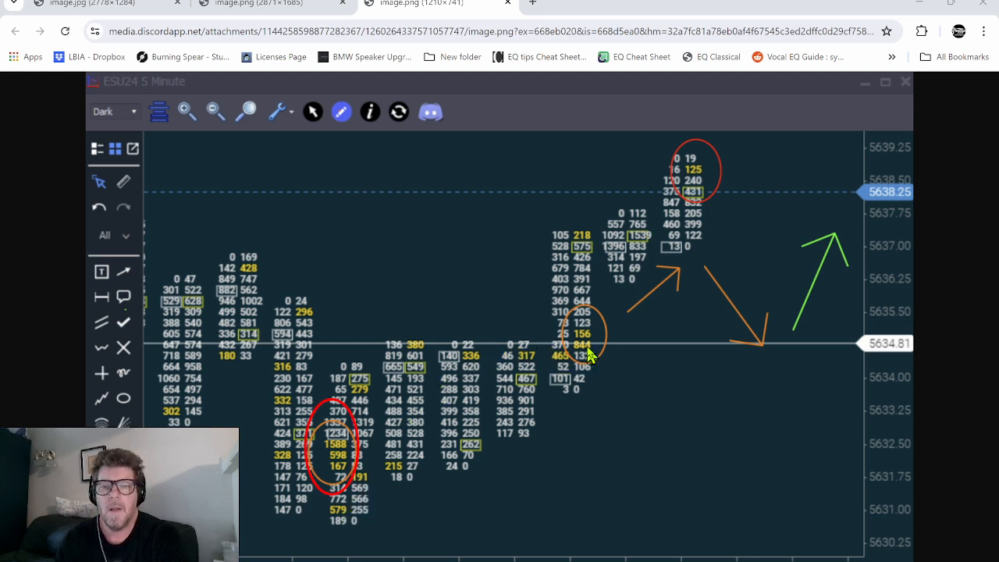
{"action": "mouse_move", "coordinate": [621, 377]}
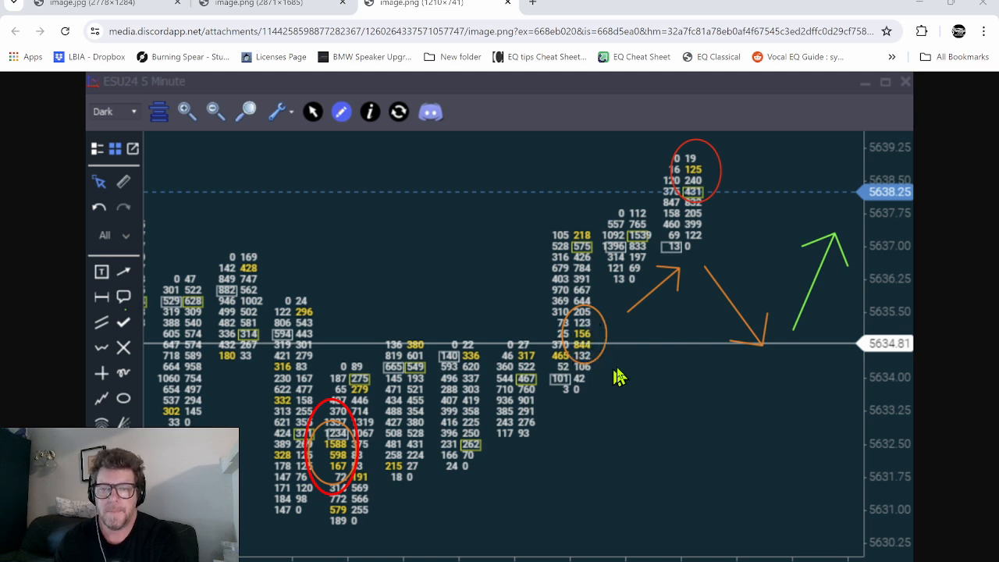
{"action": "mouse_move", "coordinate": [585, 221]}
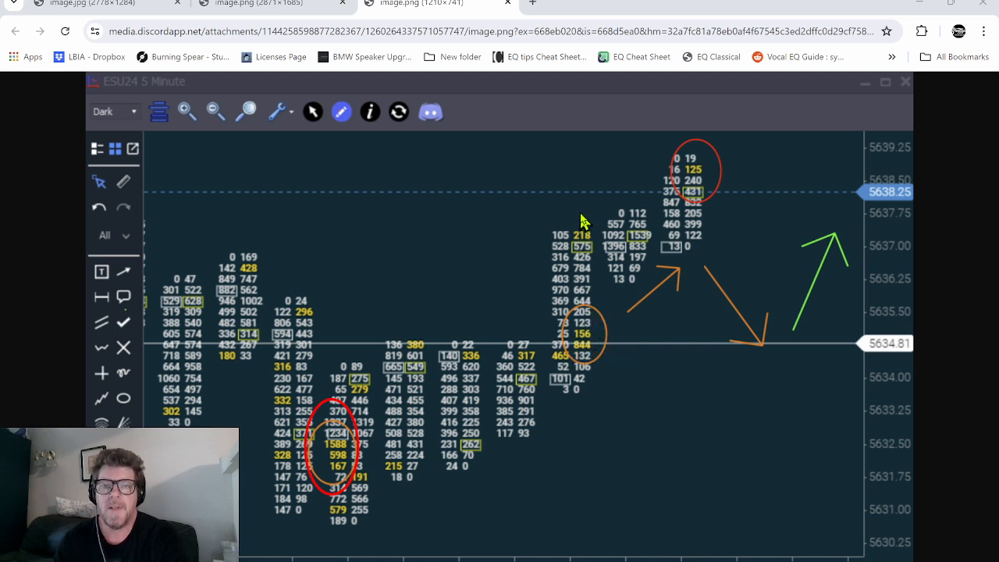
Draw a red ellipse around the 1234/1588/598 volume cluster near 5632.50
{"action": "left_click_drag", "start_coordinate": [569, 211], "coordinate": [570, 262]}
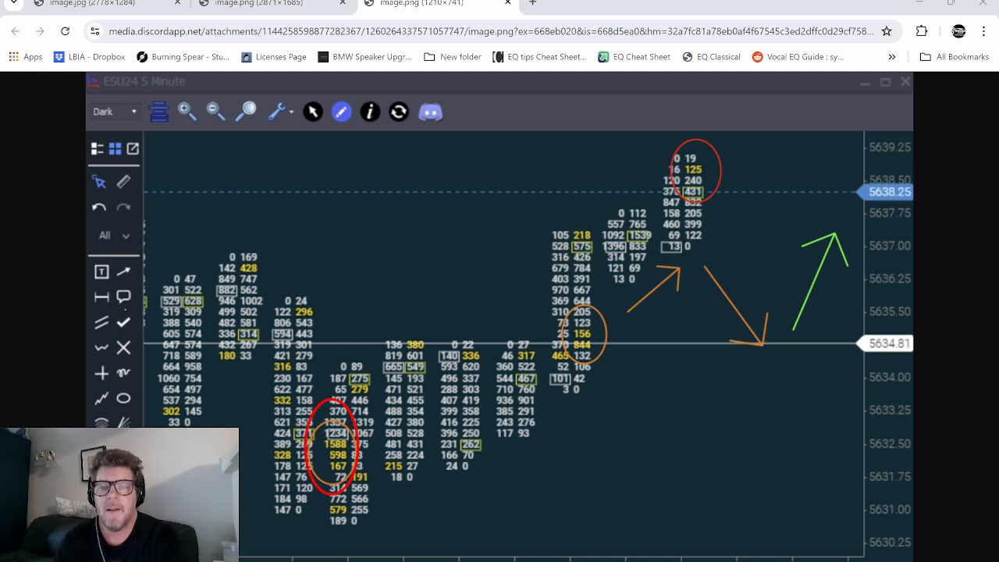
{"action": "mouse_move", "coordinate": [601, 215]}
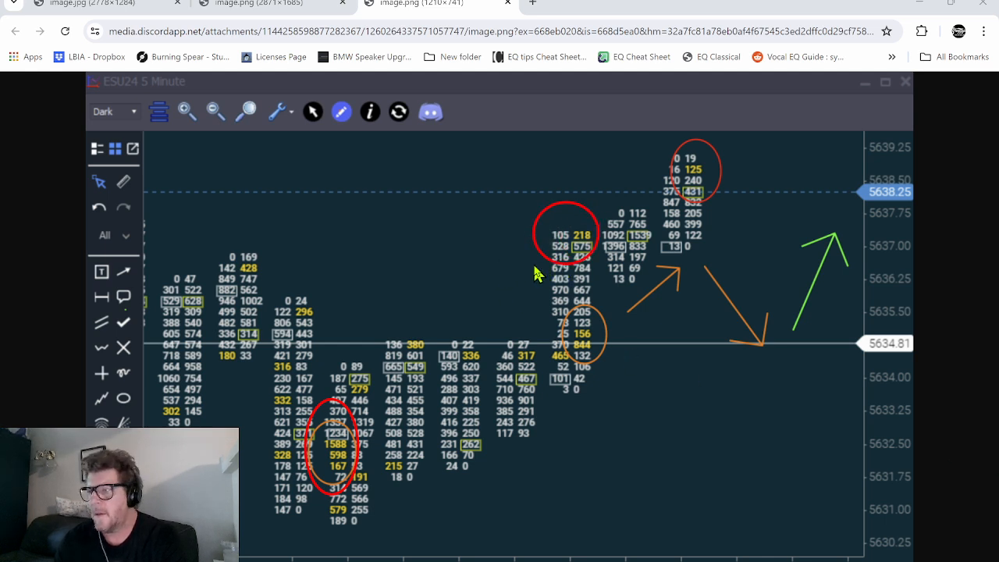
{"action": "mouse_move", "coordinate": [624, 227]}
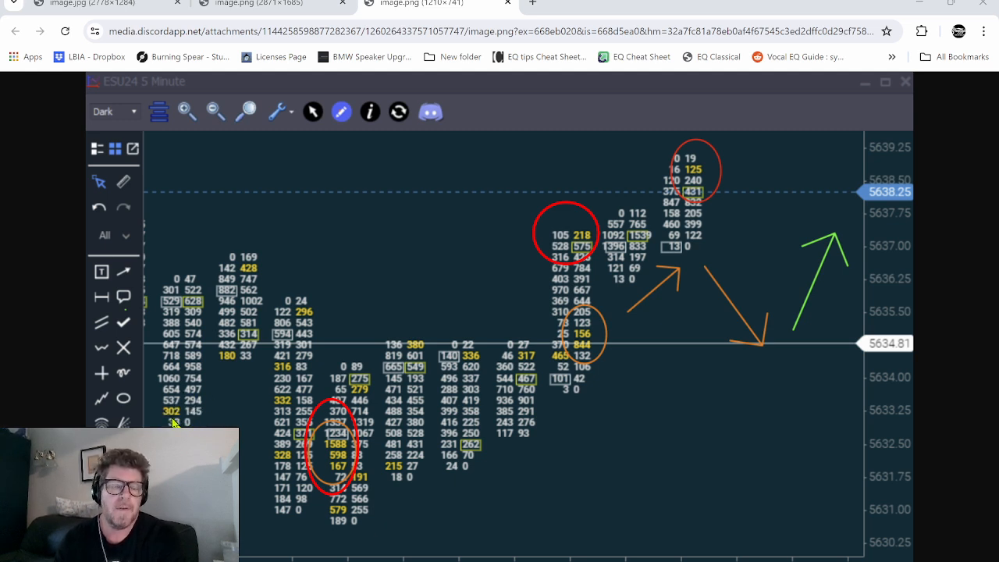
{"action": "mouse_move", "coordinate": [223, 367]}
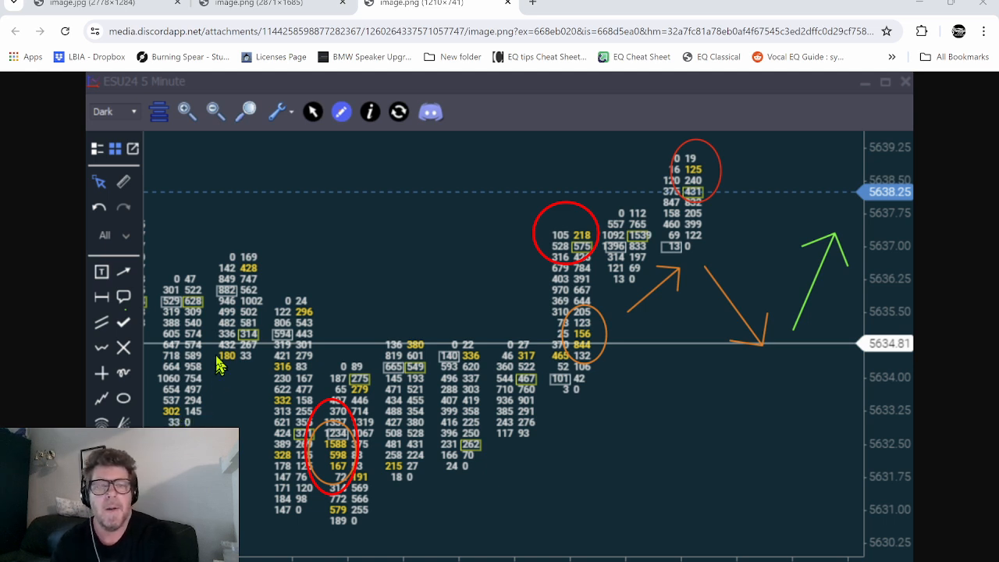
{"action": "mouse_move", "coordinate": [242, 275]}
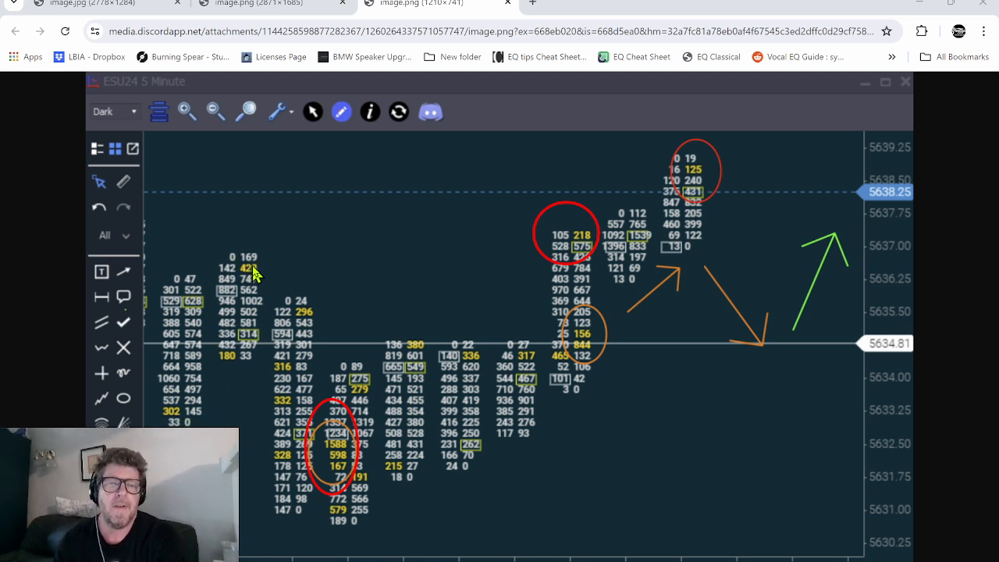
{"action": "mouse_move", "coordinate": [248, 261]}
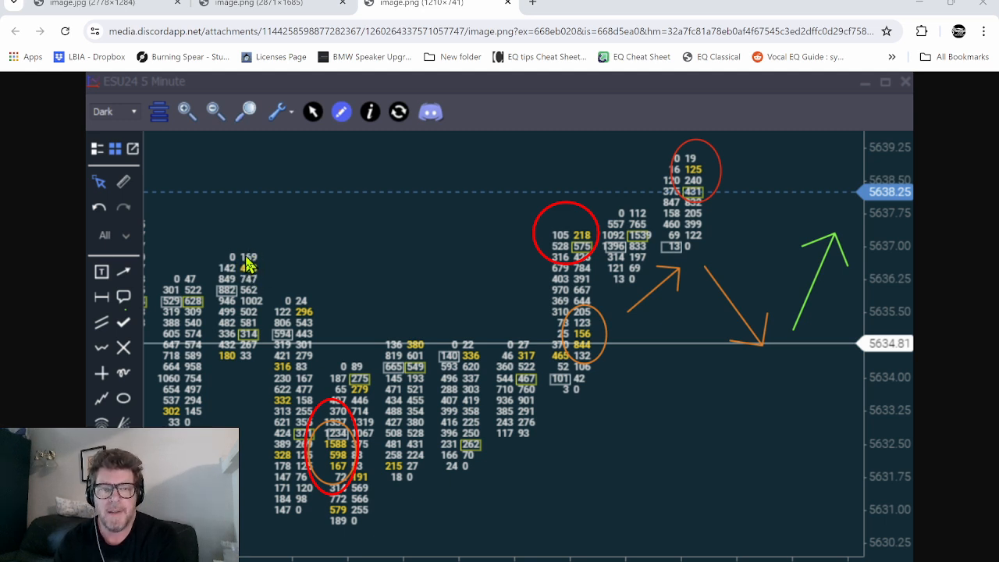
{"action": "mouse_move", "coordinate": [308, 322]}
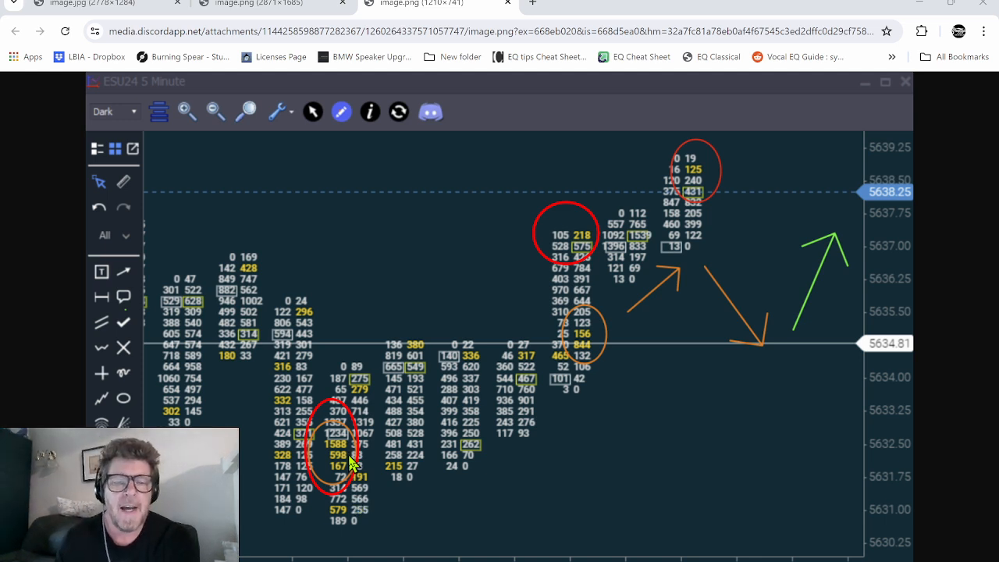
{"action": "mouse_move", "coordinate": [352, 521]}
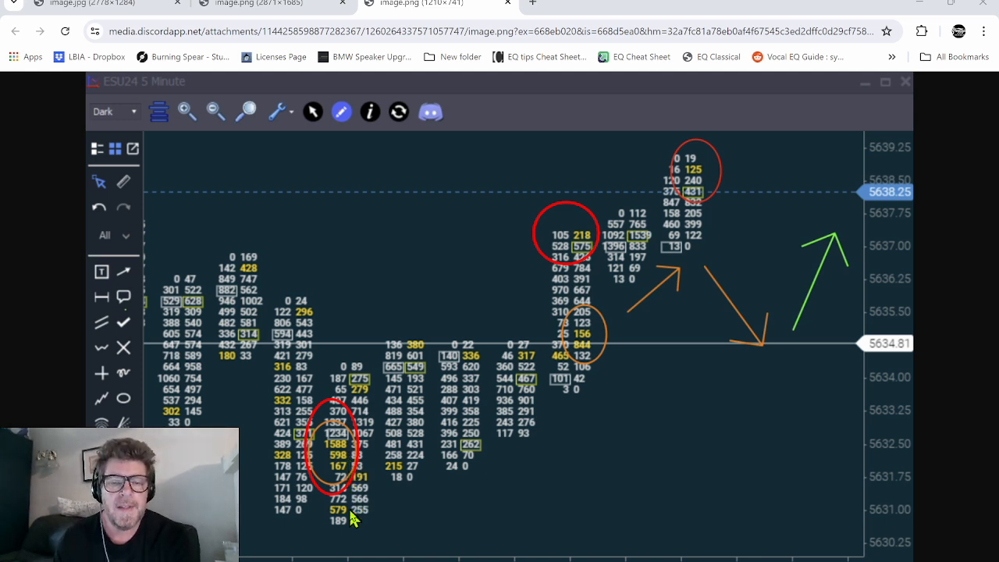
{"action": "mouse_move", "coordinate": [581, 300]}
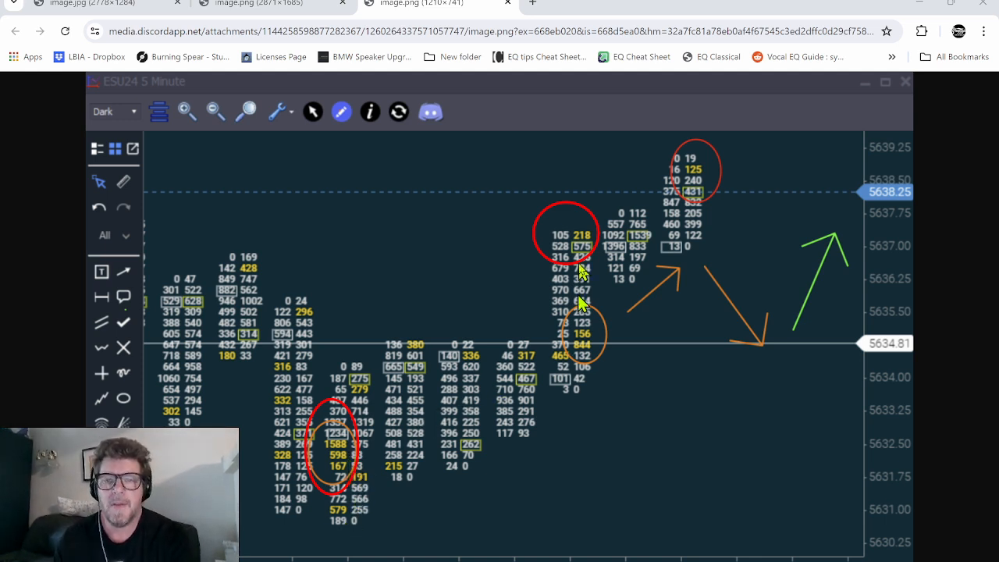
{"action": "mouse_move", "coordinate": [589, 245]}
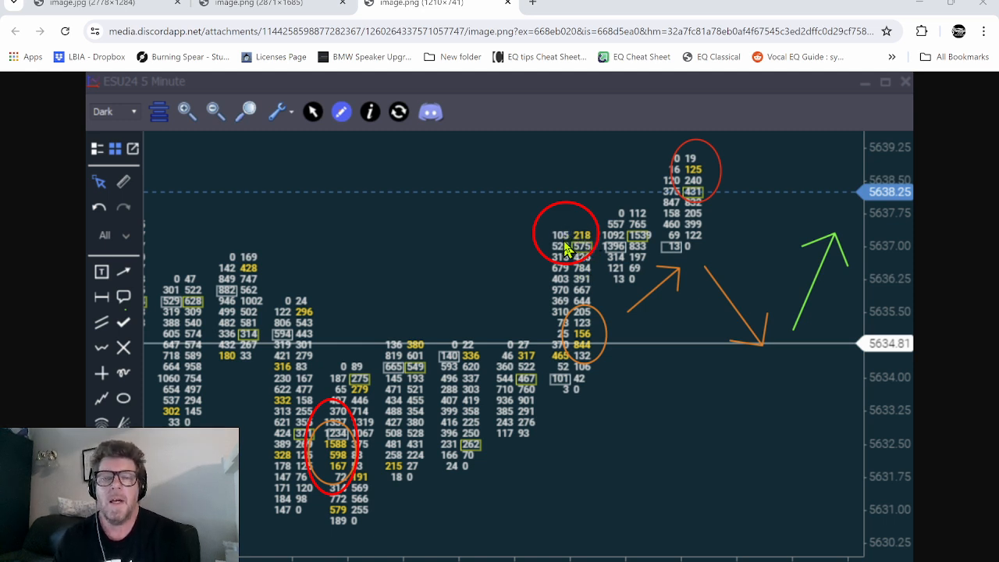
{"action": "mouse_move", "coordinate": [577, 249]}
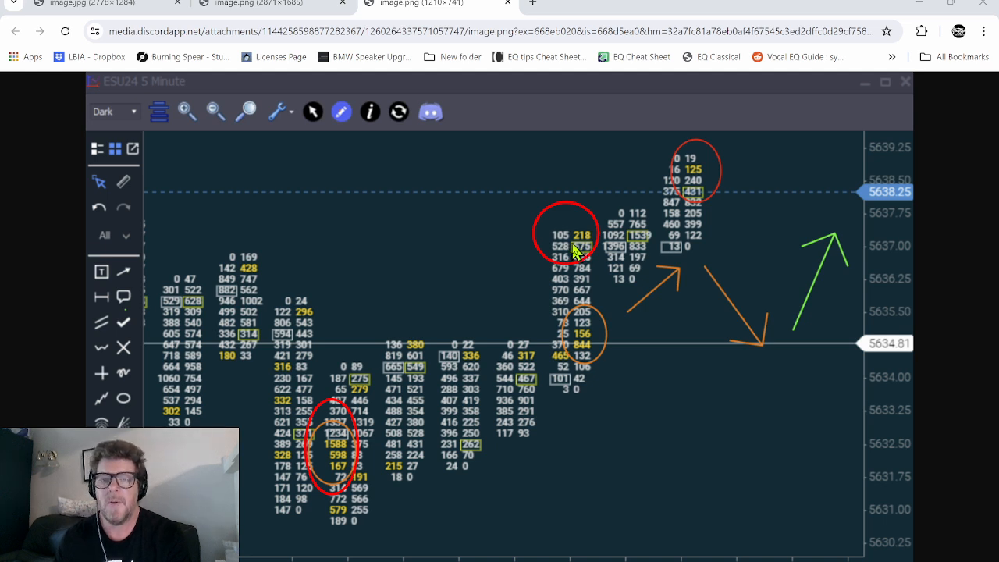
{"action": "mouse_move", "coordinate": [585, 362]}
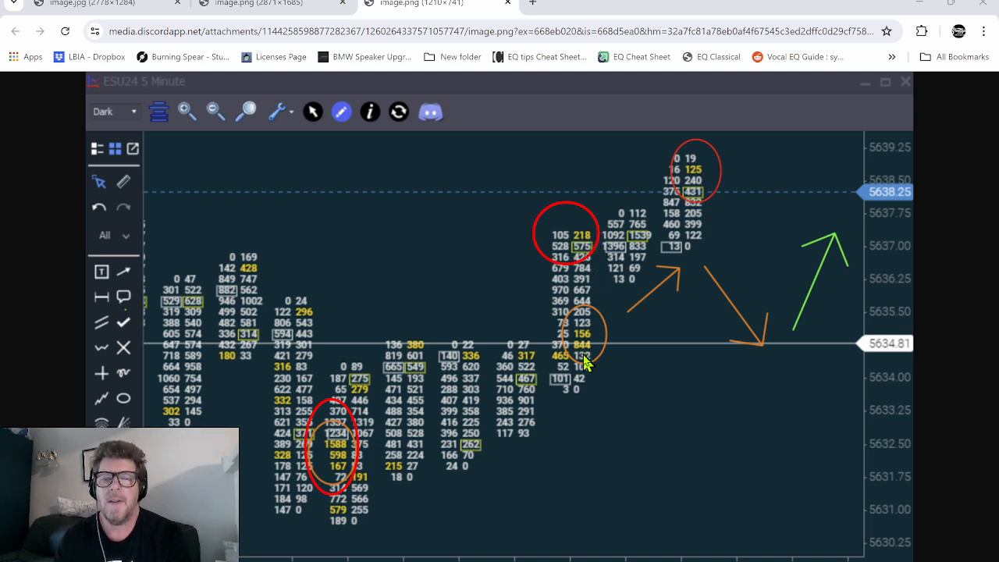
{"action": "mouse_move", "coordinate": [906, 361]}
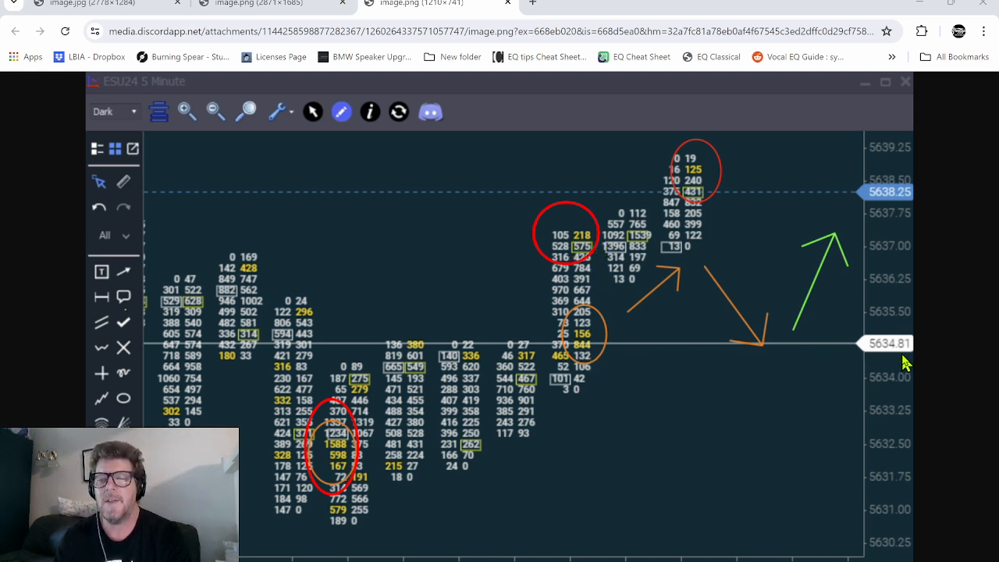
{"action": "mouse_move", "coordinate": [613, 339]}
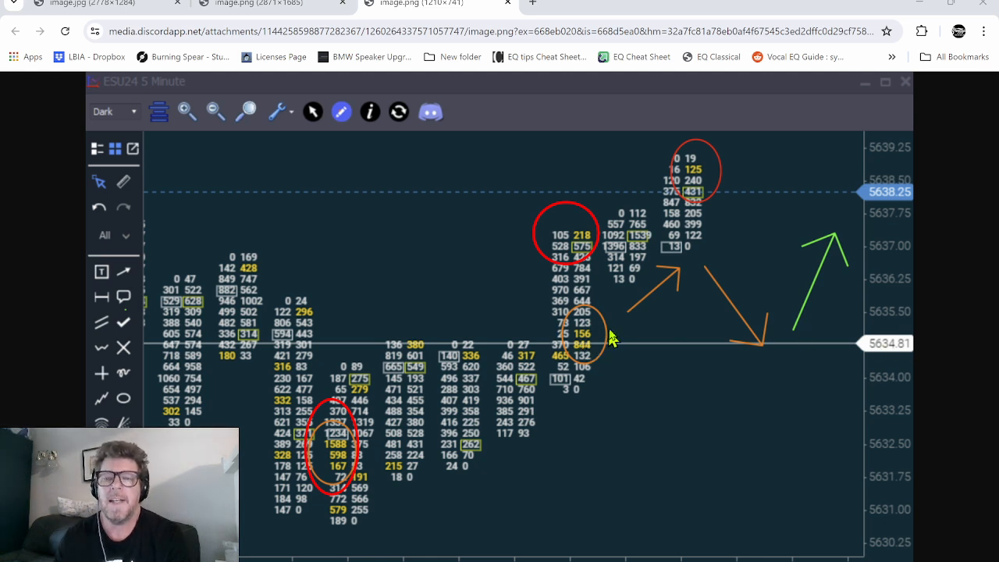
{"action": "mouse_move", "coordinate": [672, 186]}
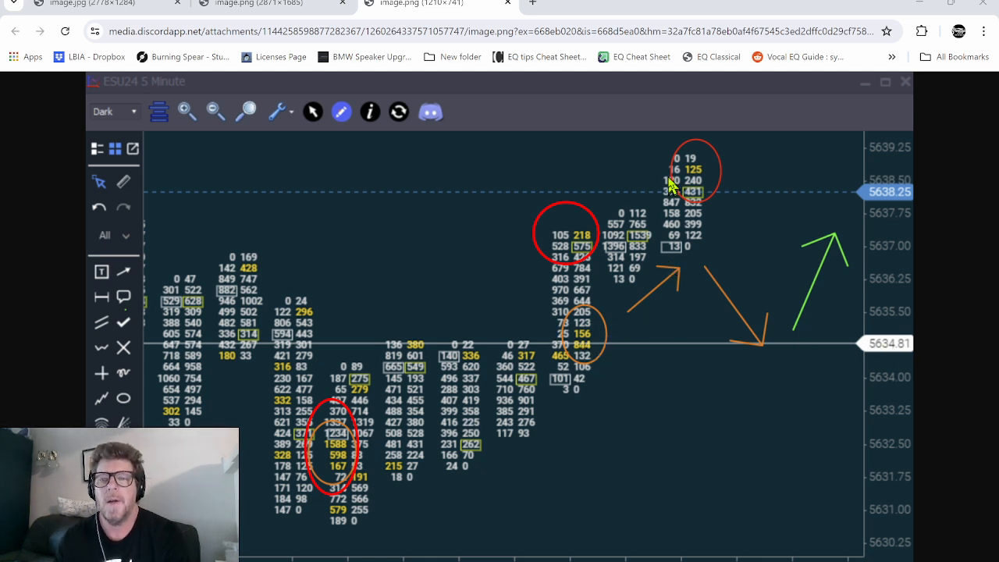
{"action": "mouse_move", "coordinate": [609, 238]}
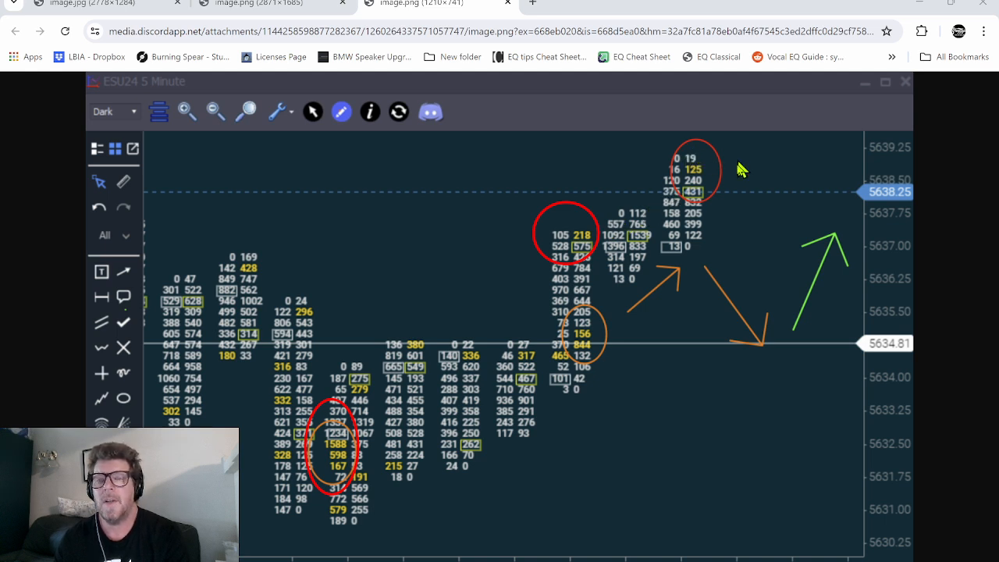
{"action": "mouse_move", "coordinate": [738, 150]}
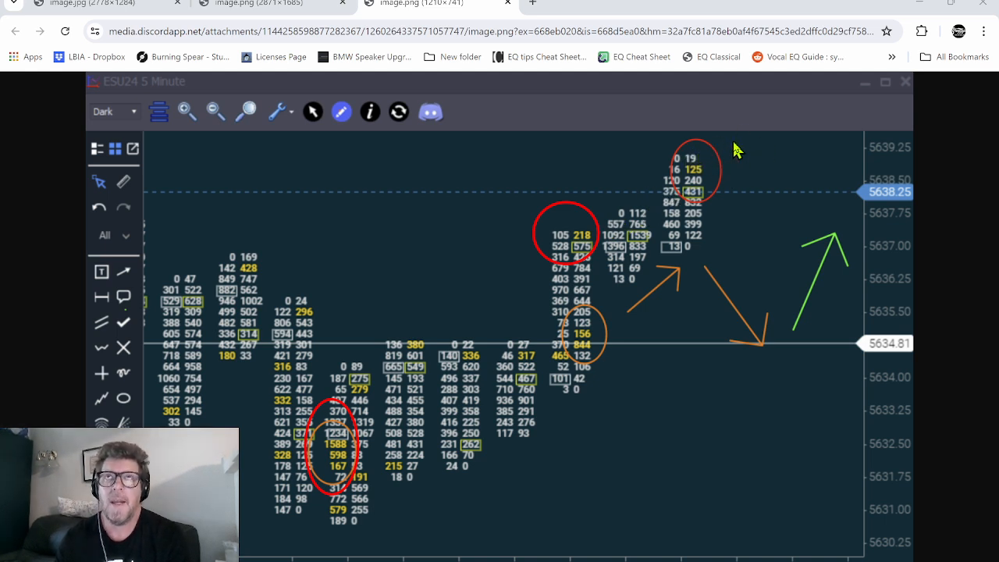
{"action": "mouse_move", "coordinate": [732, 166]}
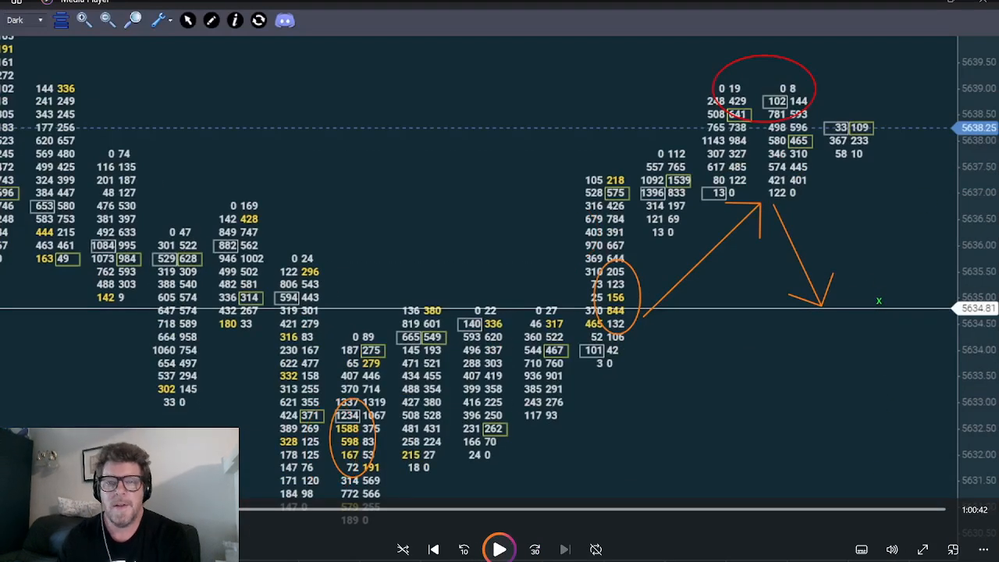
Resume the footprint replay so new bars form beside the circled high
{"action": "left_click", "coordinate": [499, 549]}
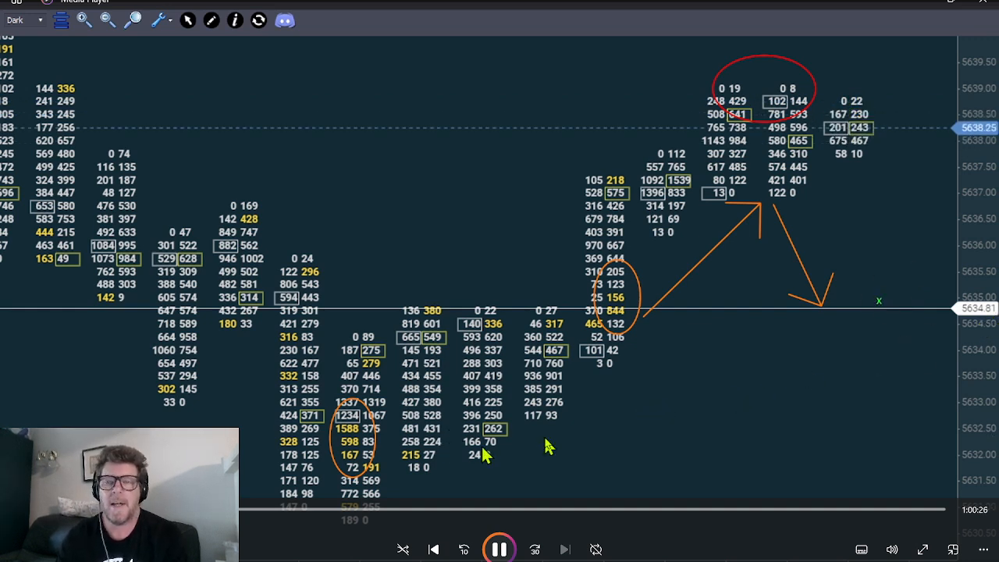
{"action": "mouse_move", "coordinate": [742, 106]}
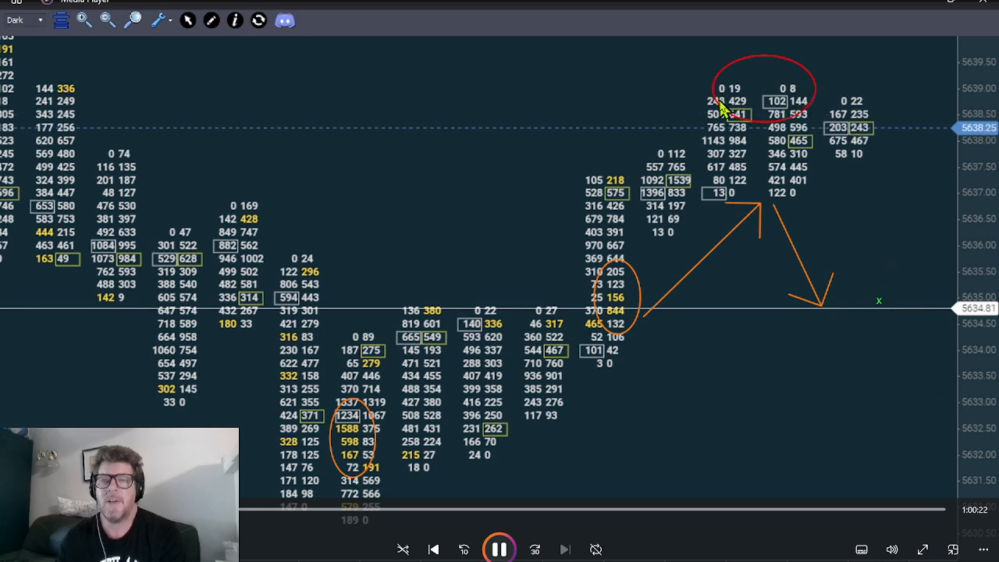
{"action": "mouse_move", "coordinate": [983, 414]}
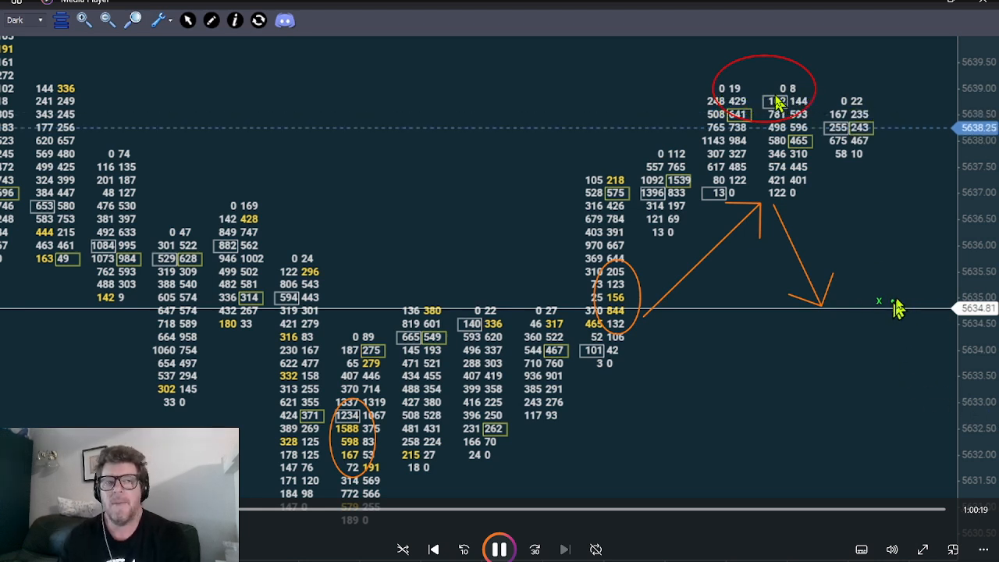
{"action": "left_click_drag", "start_coordinate": [899, 308], "coordinate": [932, 121]}
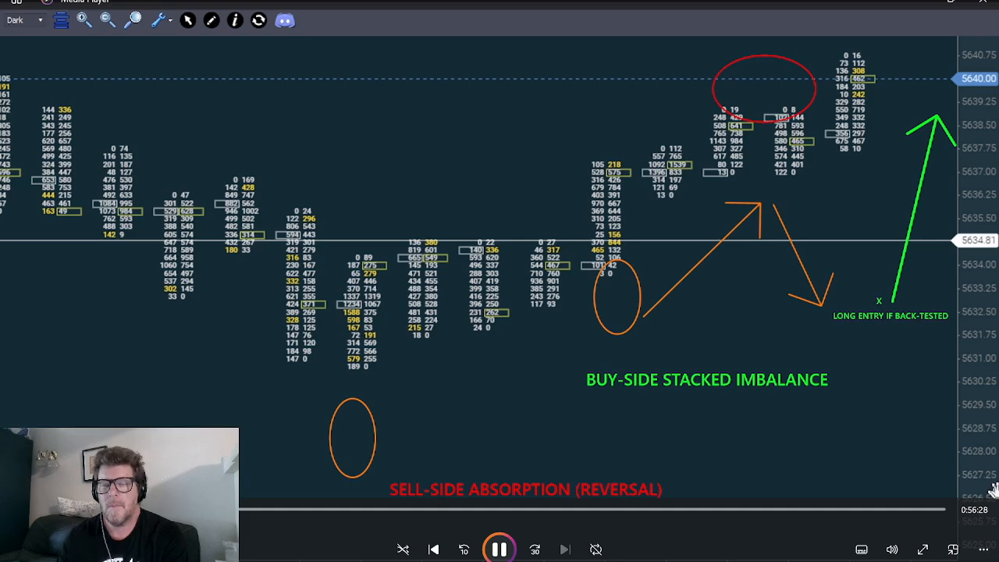
{"action": "mouse_move", "coordinate": [754, 117]}
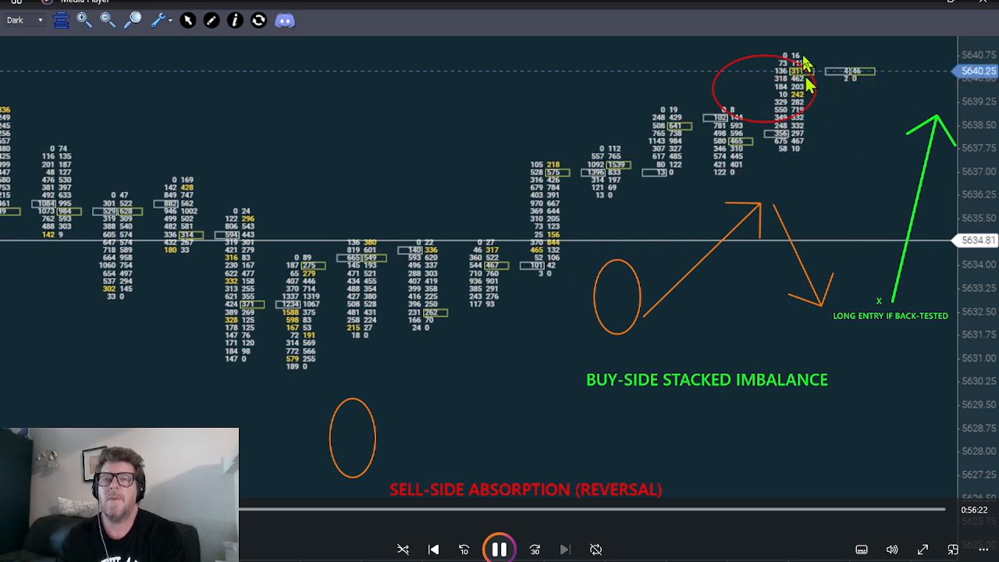
{"action": "mouse_move", "coordinate": [580, 367]}
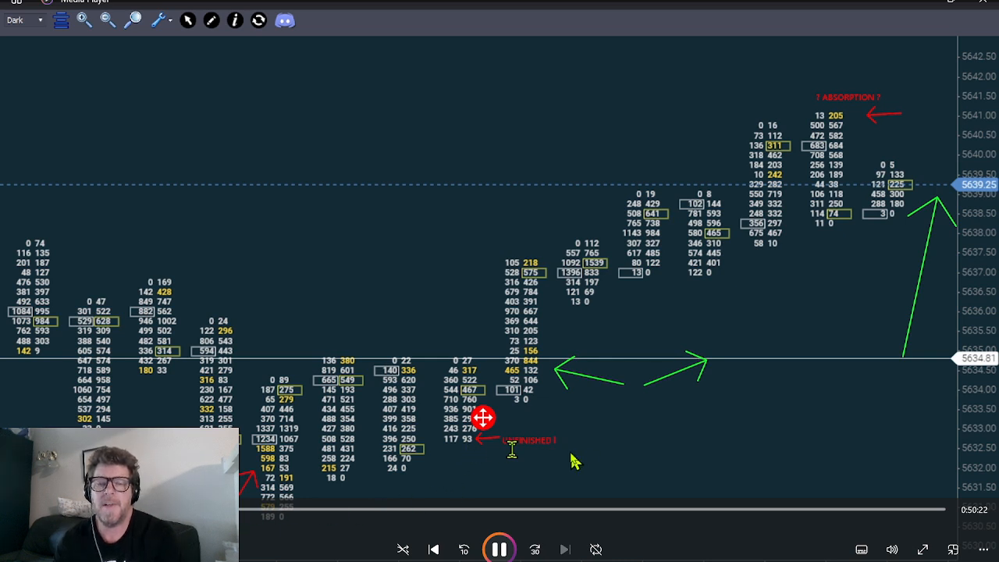
{"action": "mouse_move", "coordinate": [989, 457]}
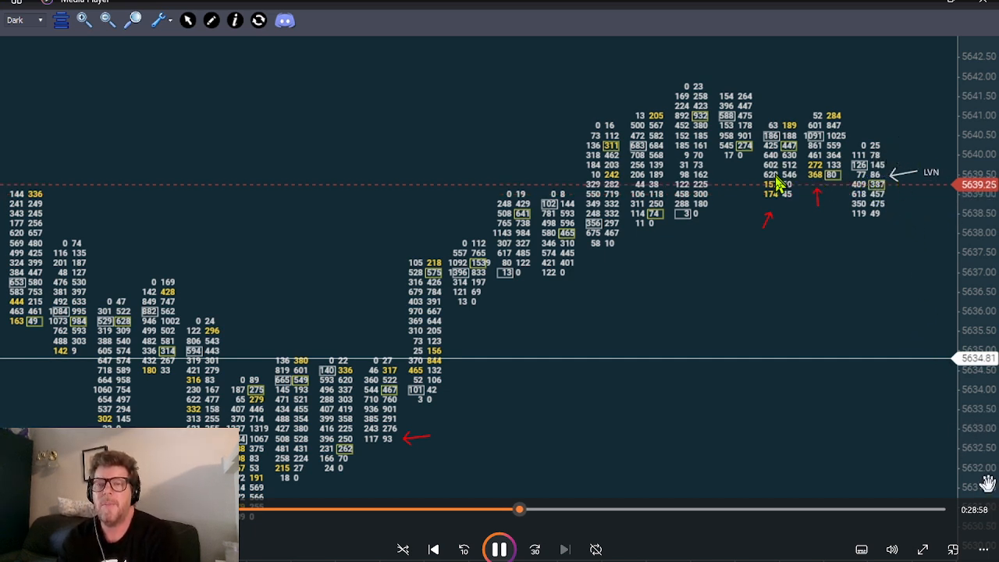
{"action": "mouse_move", "coordinate": [882, 185]}
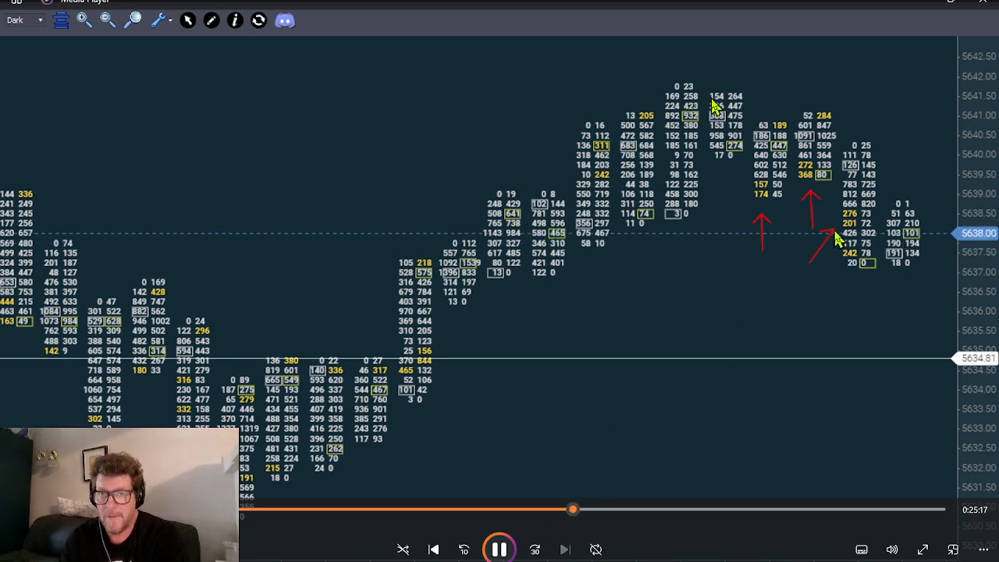
{"action": "mouse_move", "coordinate": [921, 266]}
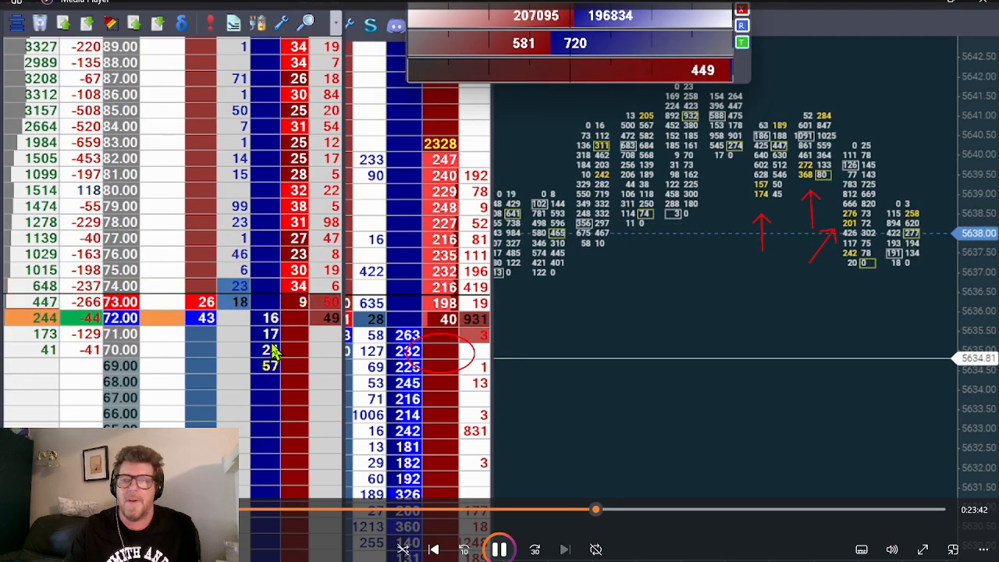
{"action": "mouse_move", "coordinate": [773, 246]}
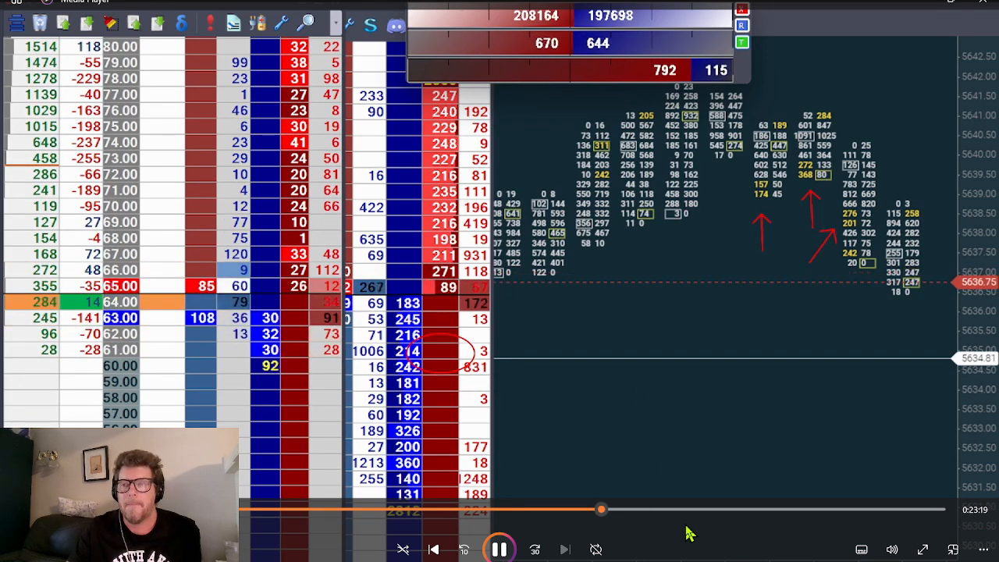
{"action": "left_click_drag", "start_coordinate": [601, 509], "coordinate": [607, 509]}
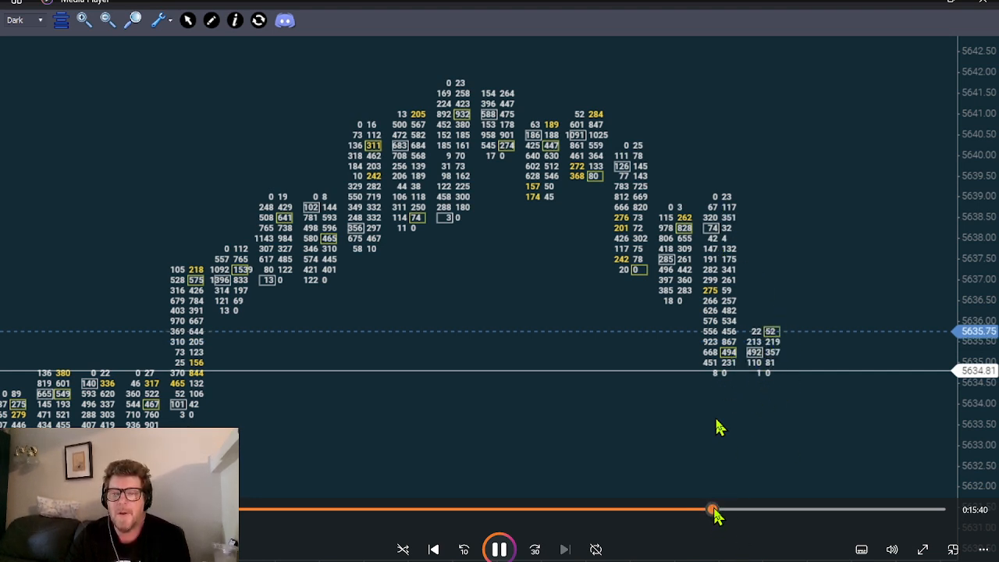
Scrub the seek bar forward to about 8:44 remaining, where price climbs back
{"action": "left_click_drag", "start_coordinate": [712, 510], "coordinate": [730, 511]}
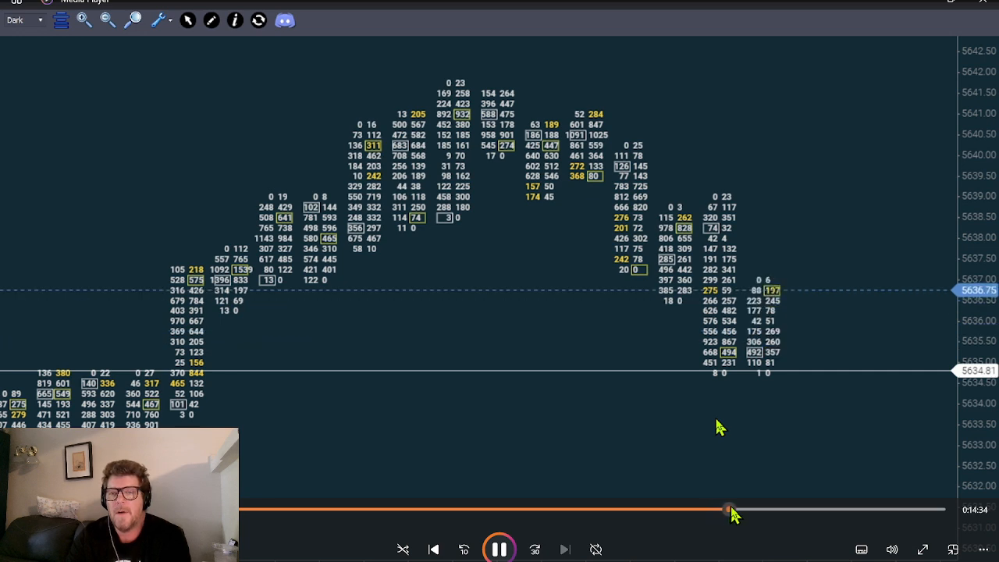
{"action": "left_click_drag", "start_coordinate": [730, 509], "coordinate": [749, 509]}
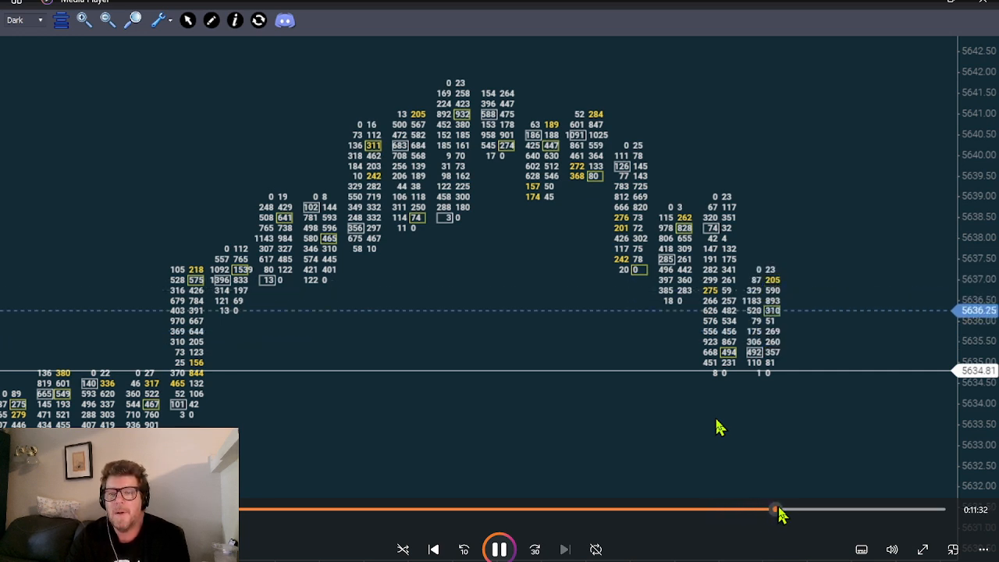
{"action": "left_click_drag", "start_coordinate": [776, 509], "coordinate": [782, 509]}
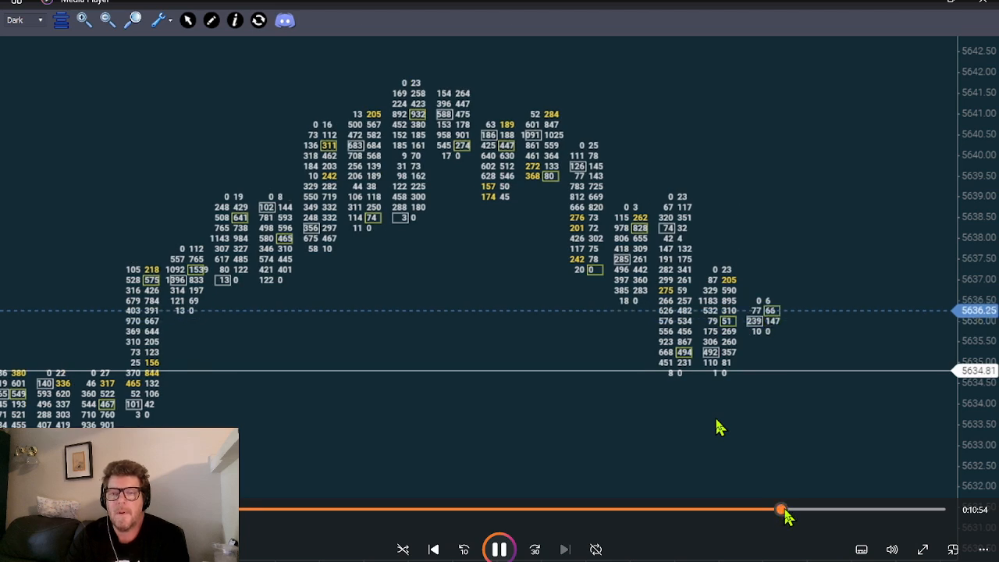
{"action": "left_click_drag", "start_coordinate": [781, 508], "coordinate": [806, 509]}
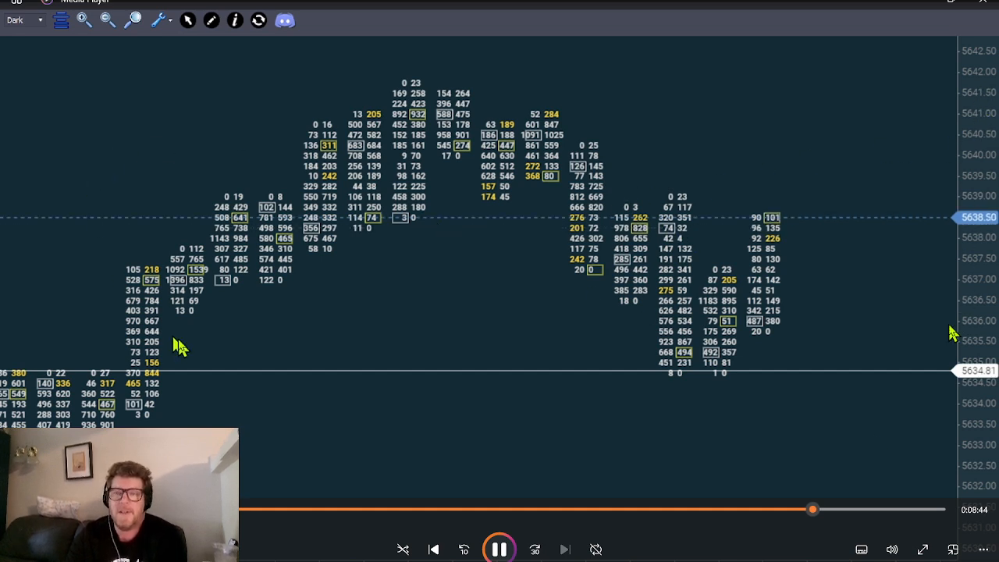
Draw white arrows up to the high and down to the low, then a green arrow
{"action": "left_click_drag", "start_coordinate": [179, 371], "coordinate": [375, 273]}
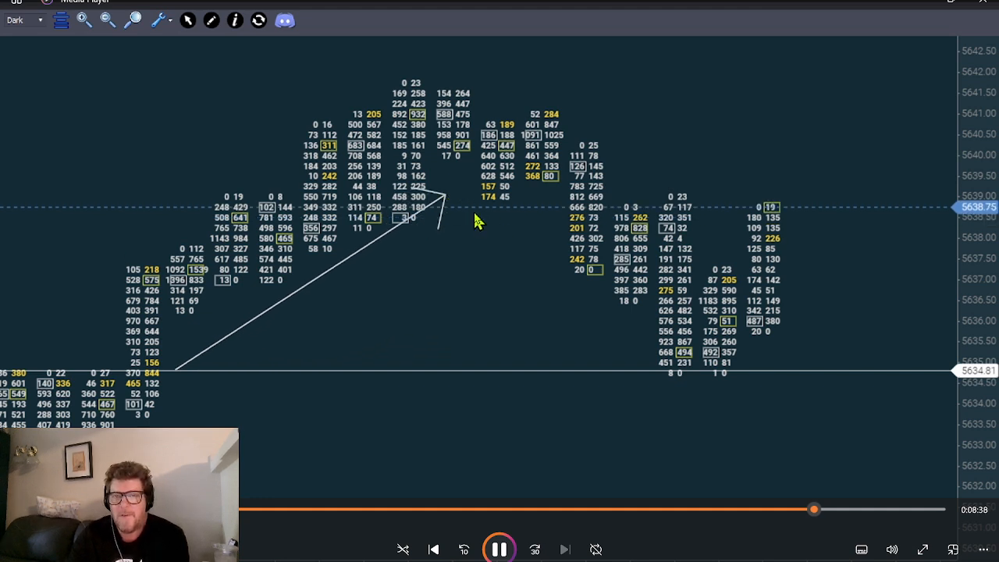
{"action": "left_click_drag", "start_coordinate": [476, 219], "coordinate": [644, 378]}
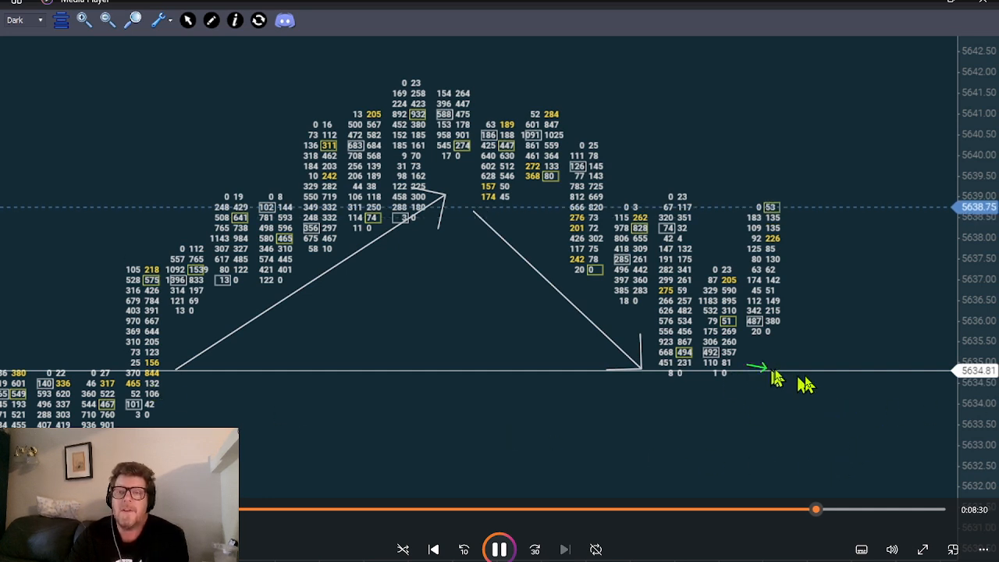
{"action": "left_click_drag", "start_coordinate": [753, 367], "coordinate": [893, 144]}
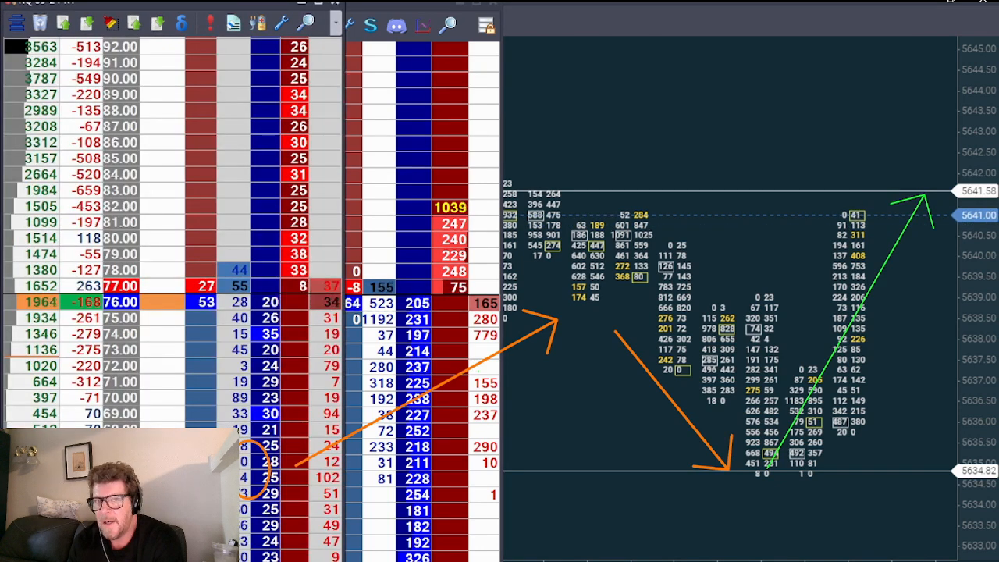
{"action": "mouse_move", "coordinate": [558, 20]}
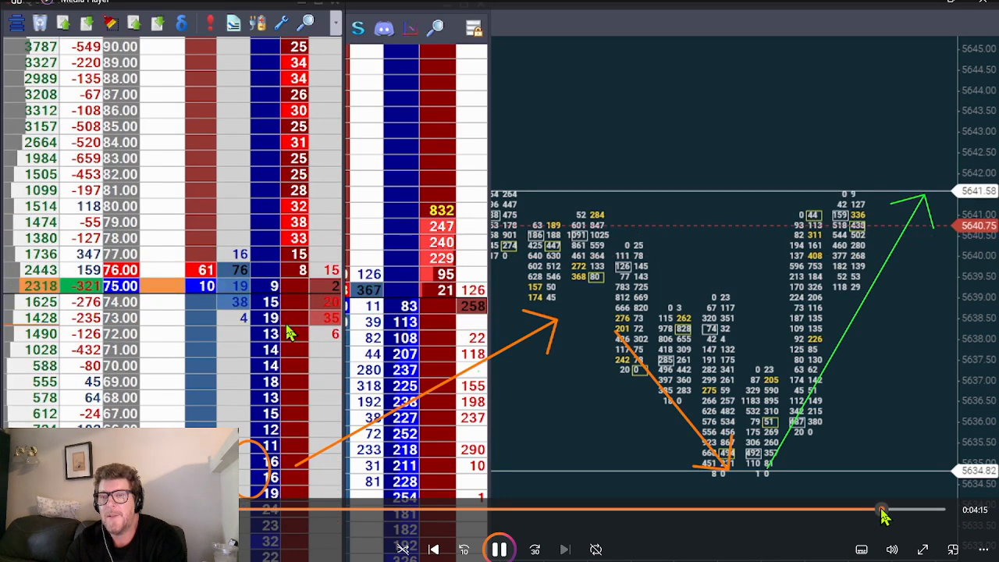
{"action": "left_click_drag", "start_coordinate": [882, 509], "coordinate": [886, 509]}
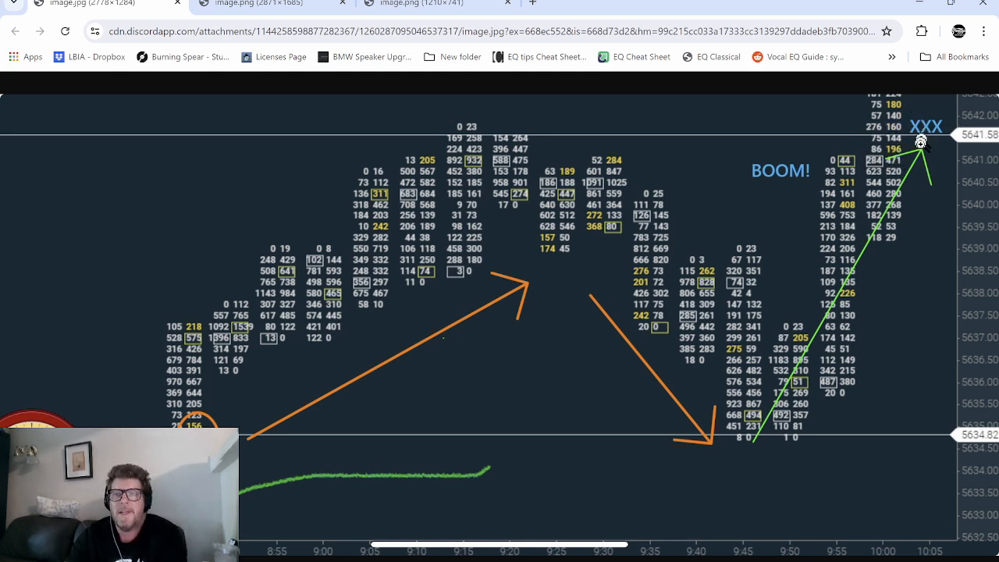
{"action": "mouse_move", "coordinate": [308, 207]}
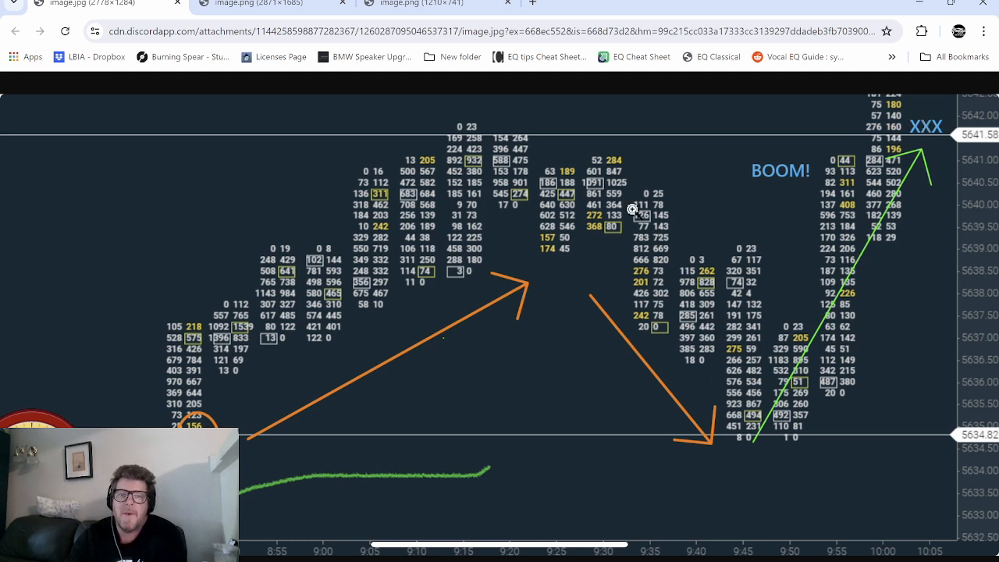
{"action": "mouse_move", "coordinate": [339, 287]}
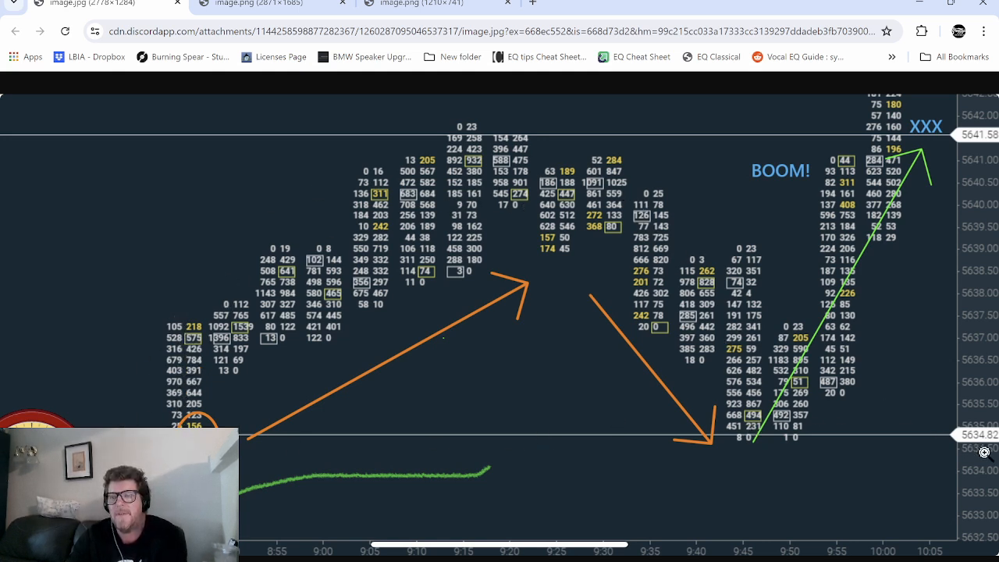
{"action": "mouse_move", "coordinate": [920, 147]}
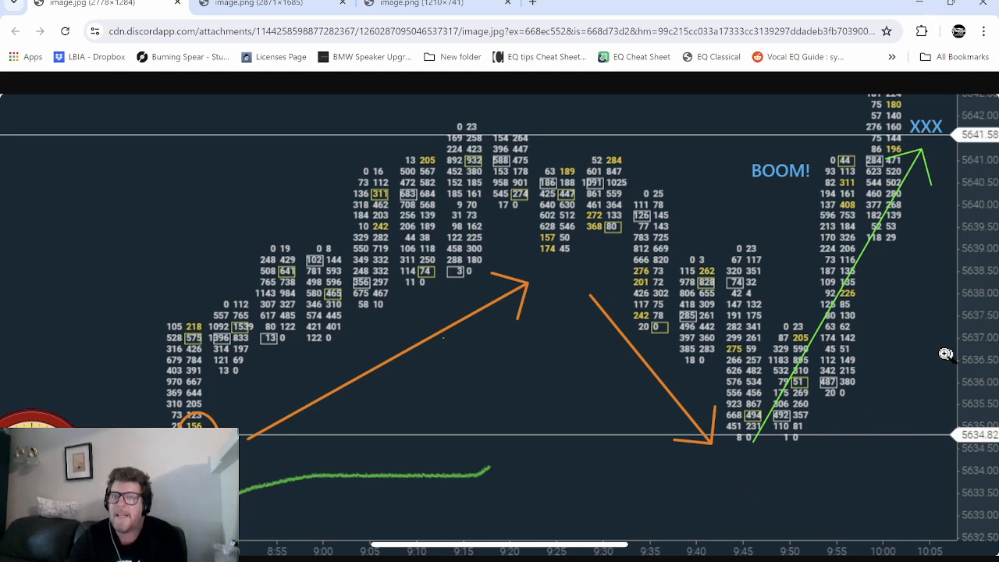
{"action": "mouse_move", "coordinate": [869, 334]}
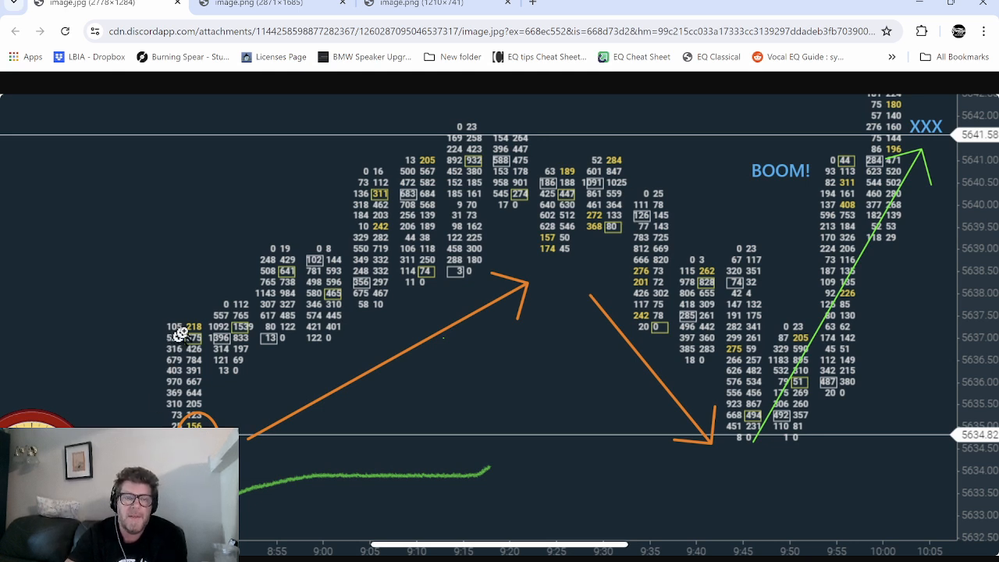
{"action": "mouse_move", "coordinate": [234, 381]}
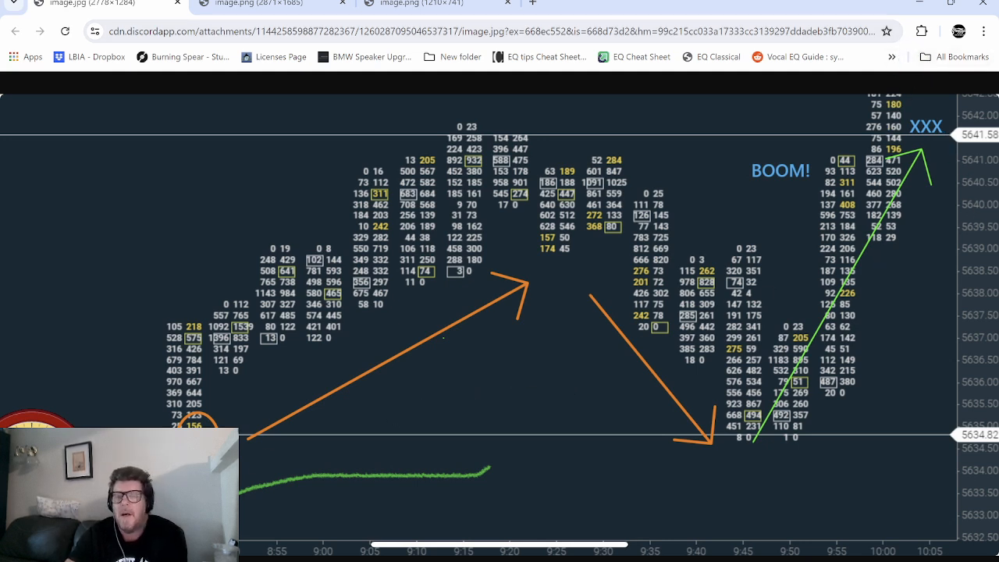
{"action": "mouse_move", "coordinate": [472, 487]}
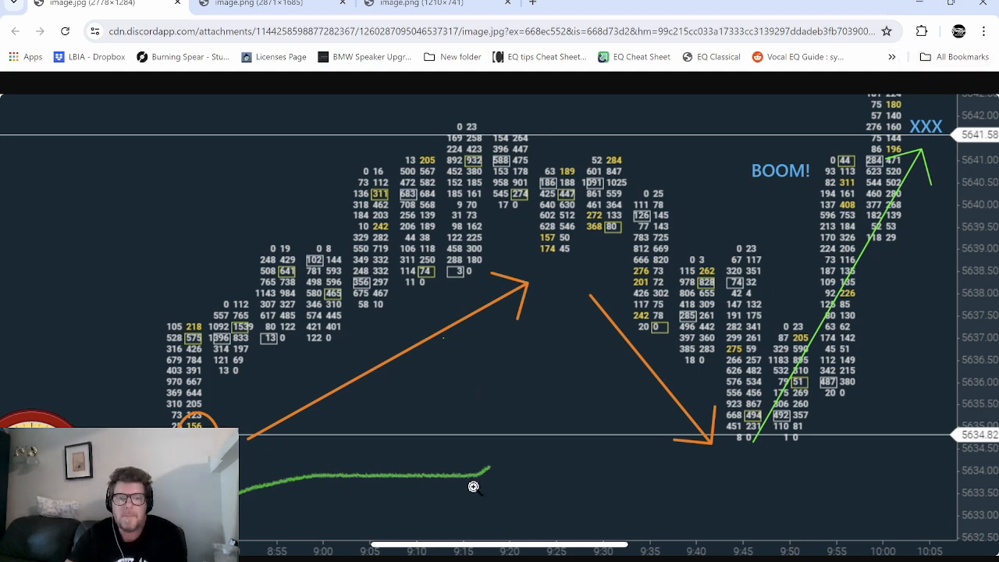
{"action": "mouse_move", "coordinate": [909, 362]}
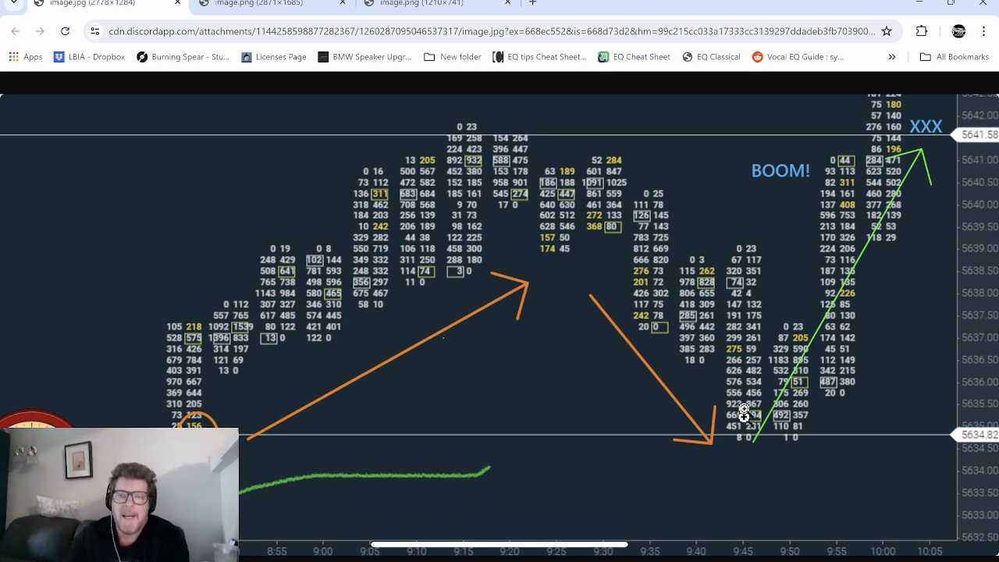
{"action": "mouse_move", "coordinate": [936, 396]}
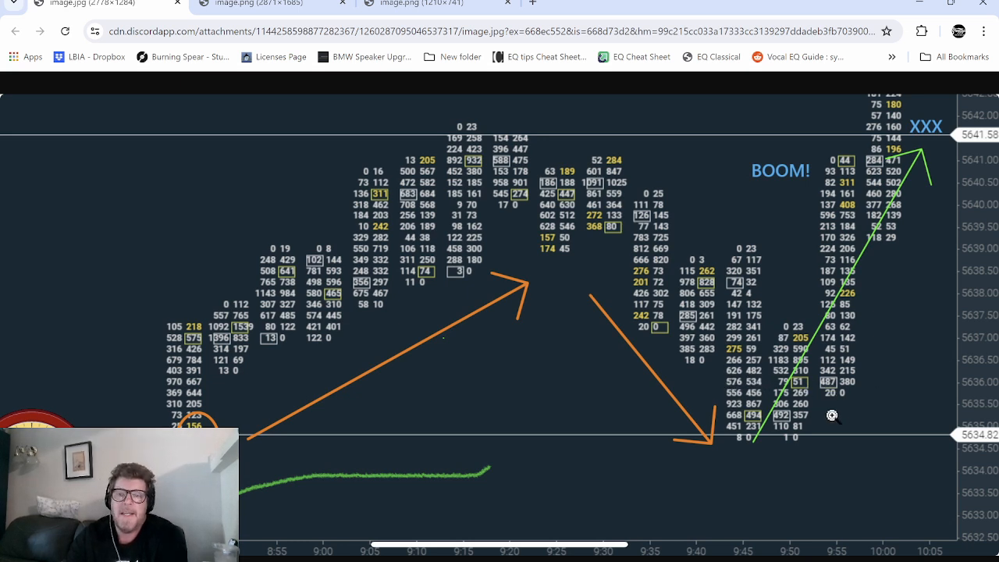
{"action": "mouse_move", "coordinate": [773, 408]}
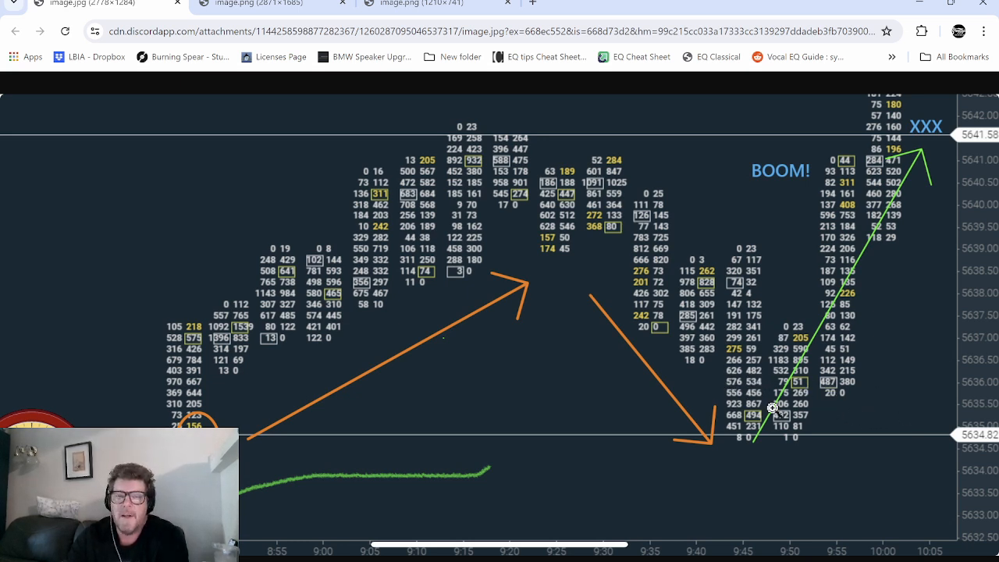